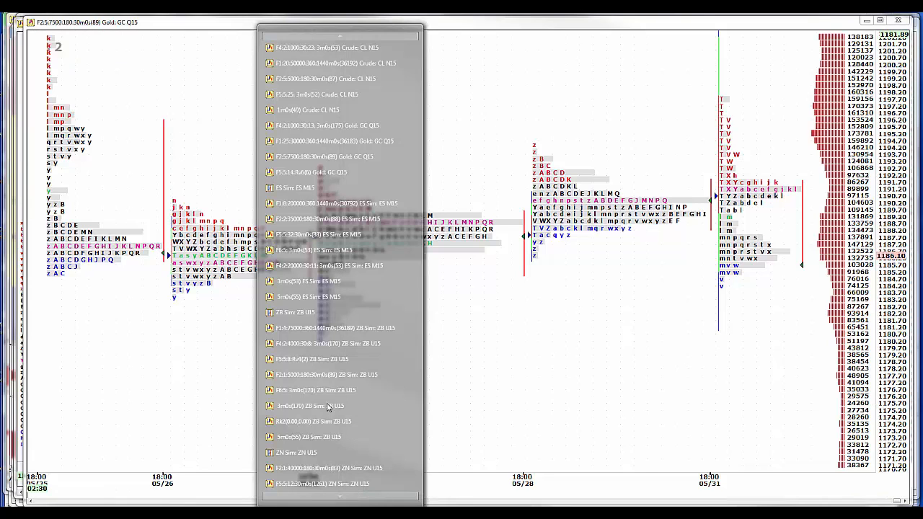
scroll("down", 3)
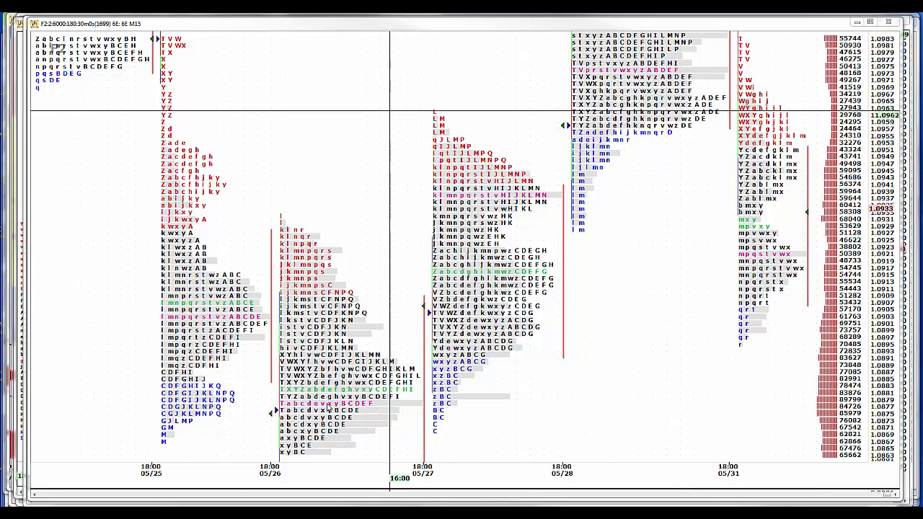
mouse_move(320, 479)
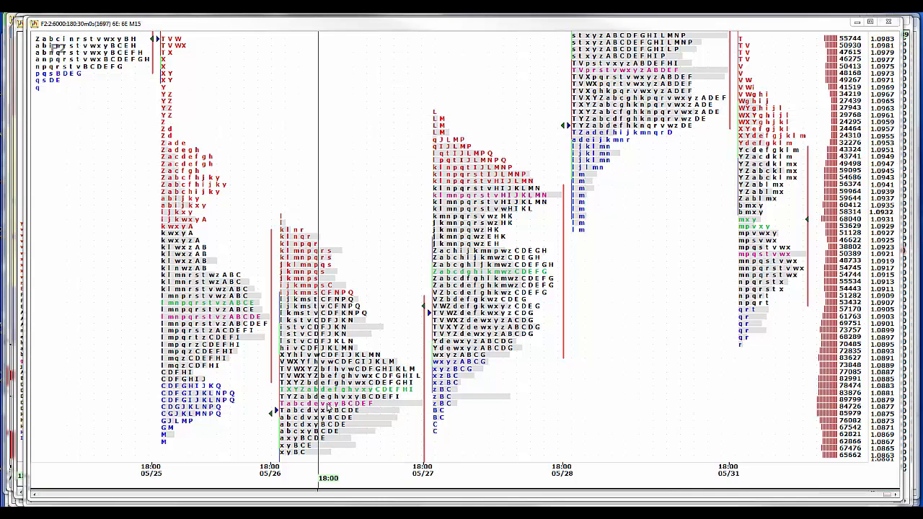